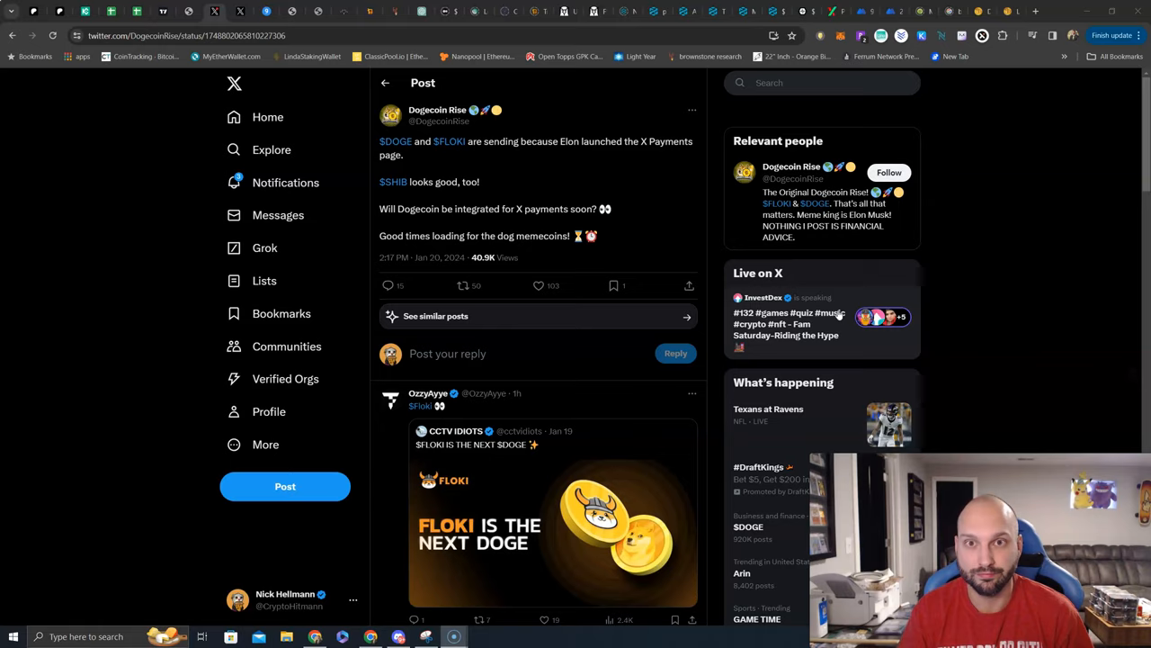
mouse_move(836, 312)
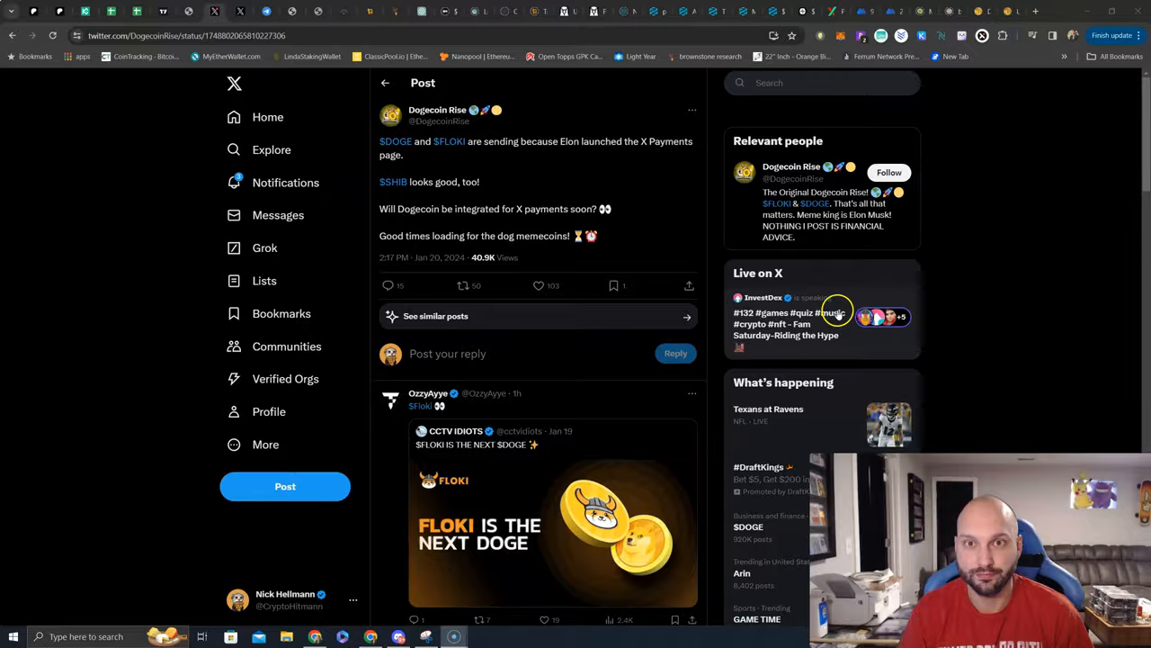
mouse_move(836, 315)
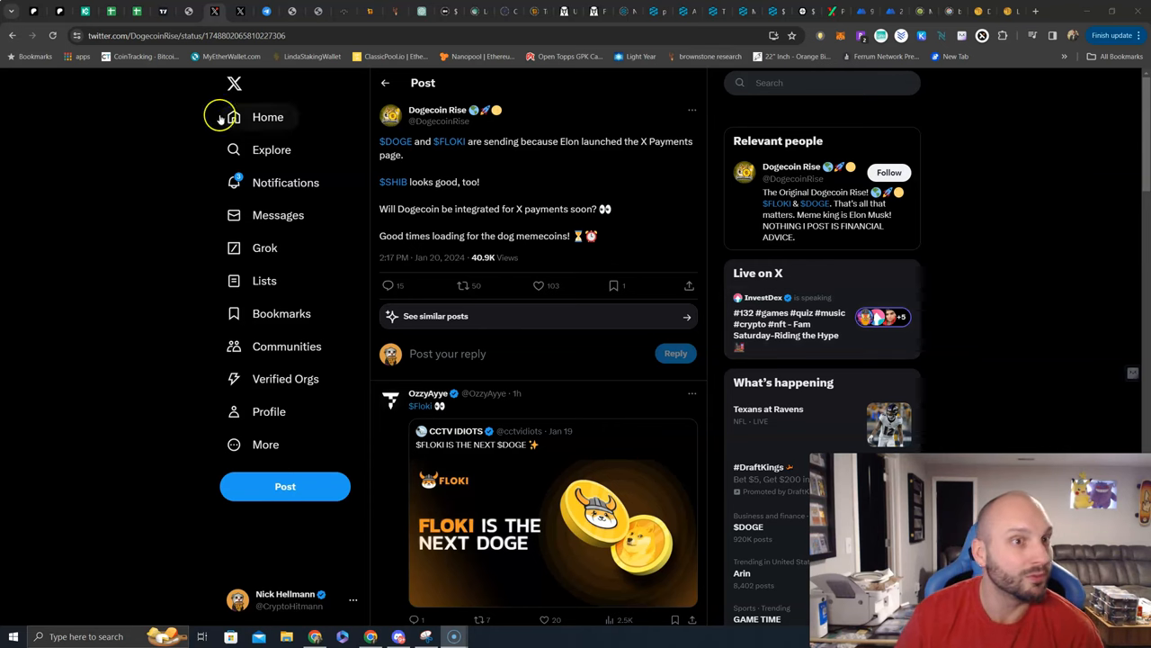
Step: Bring up the DOGEUSDT 4h chart and review recent candles against the moving averages
left_click(161, 11)
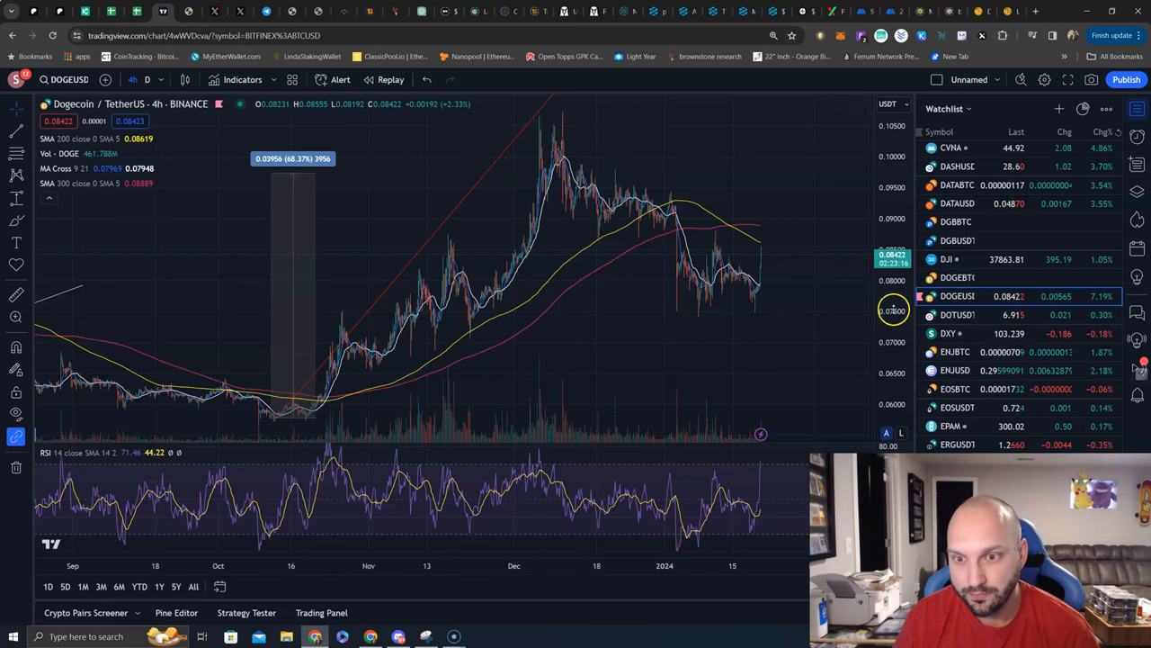
mouse_move(787, 321)
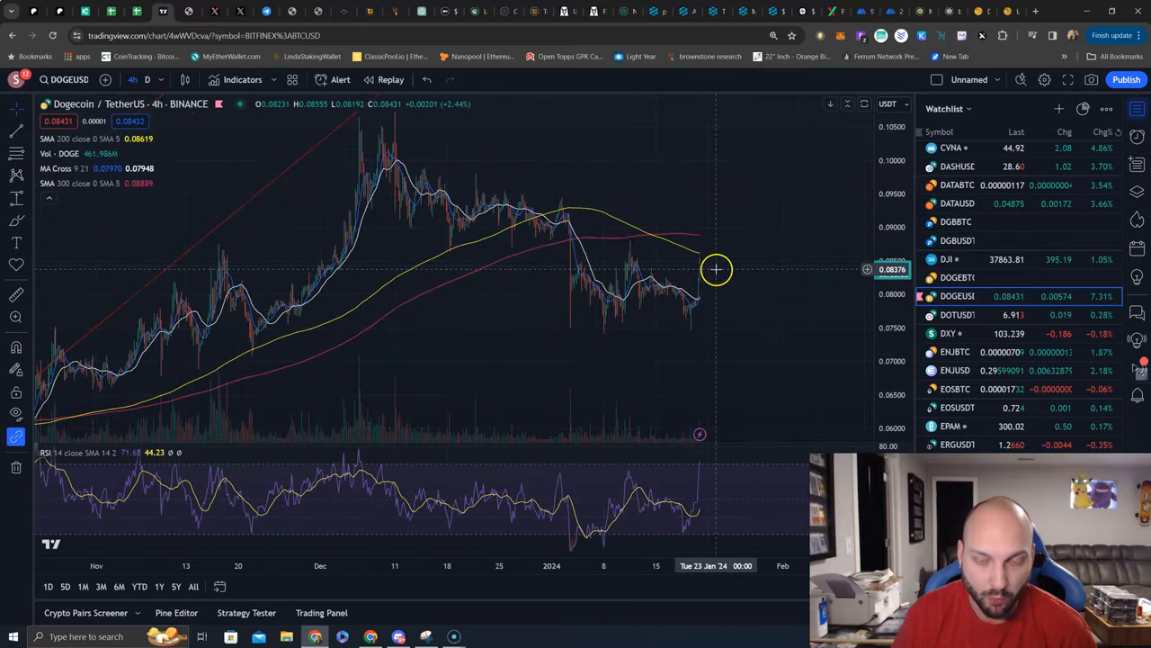
mouse_move(695, 255)
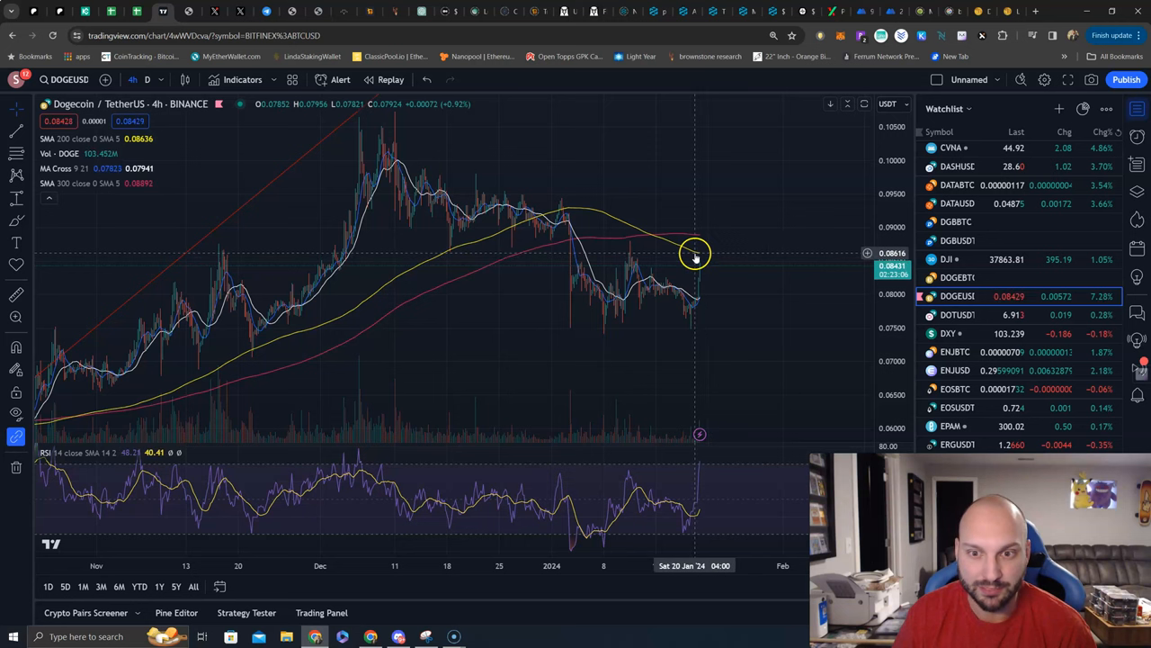
mouse_move(701, 253)
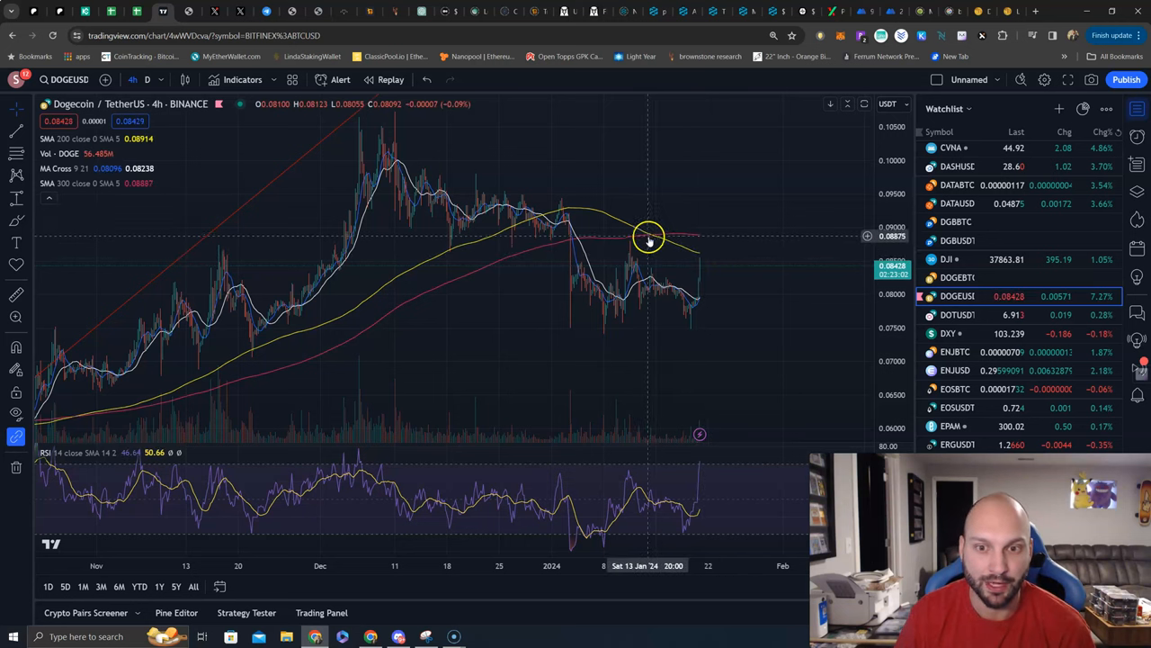
mouse_move(665, 243)
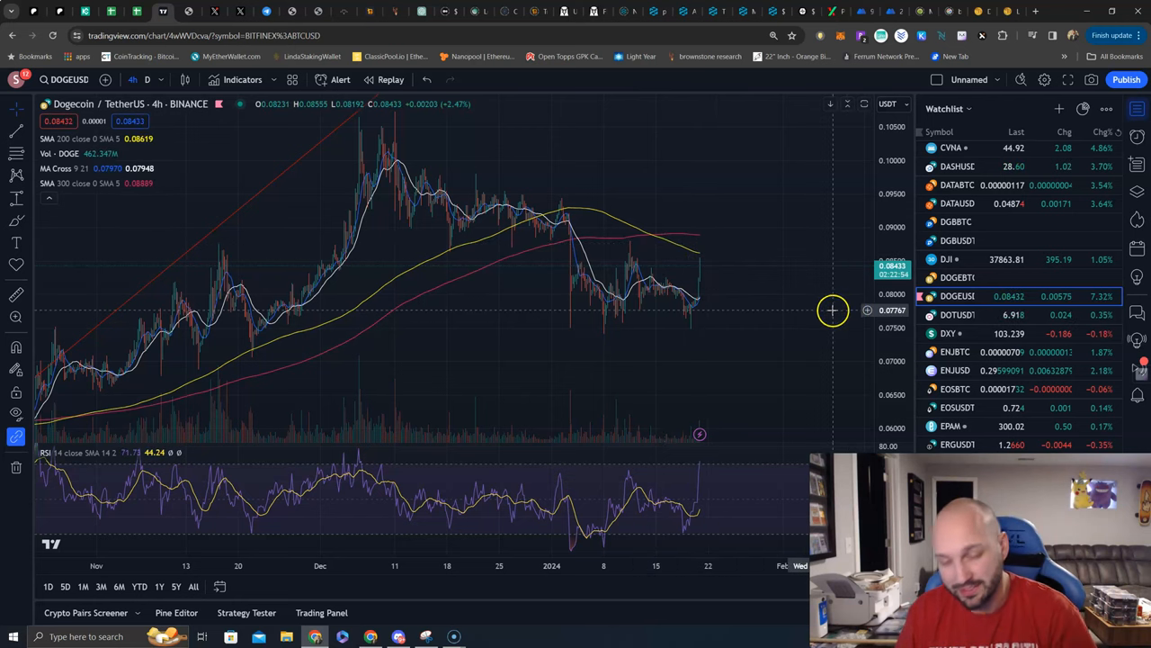
scroll("up", 3)
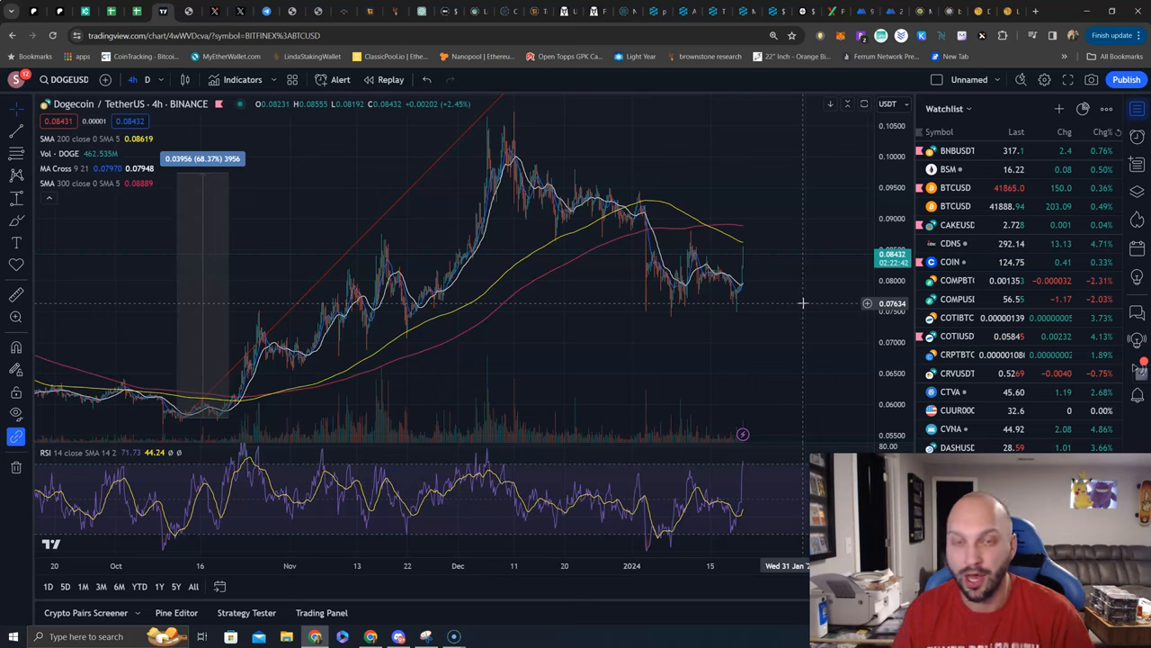
mouse_move(988, 340)
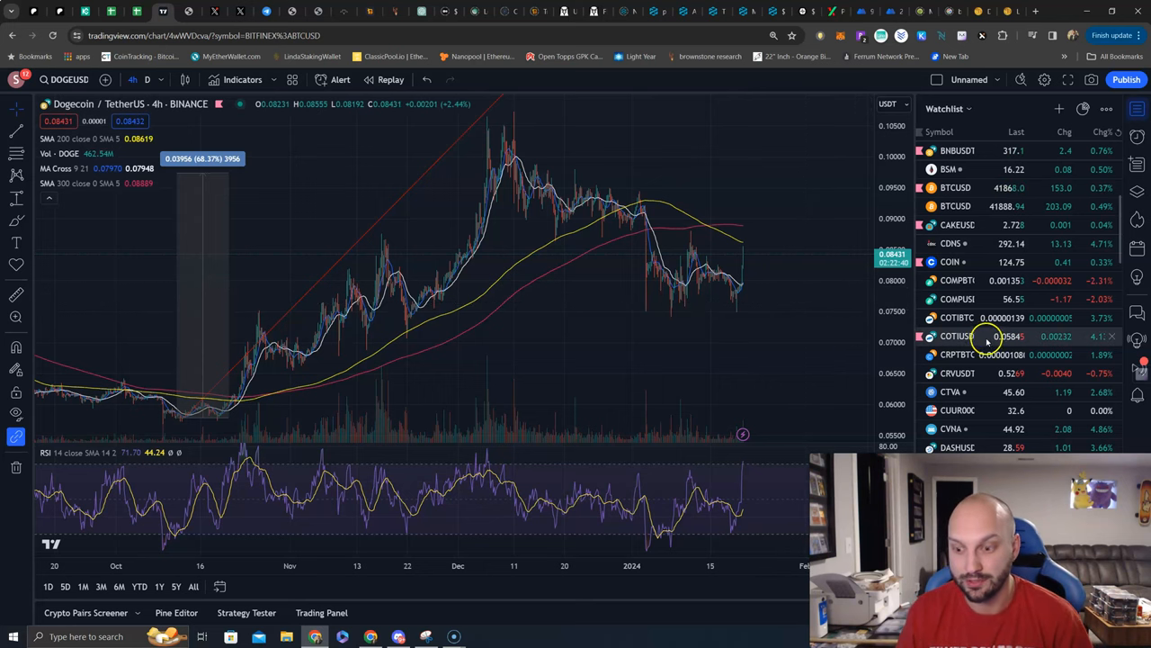
scroll("down", 3)
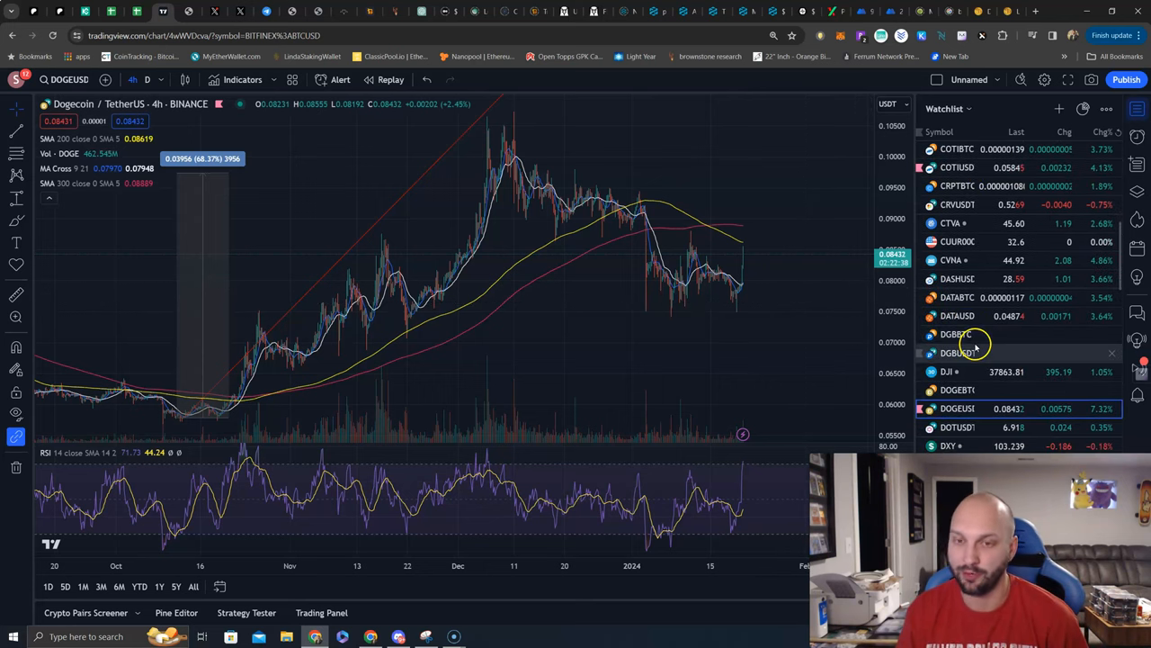
scroll("down", 3)
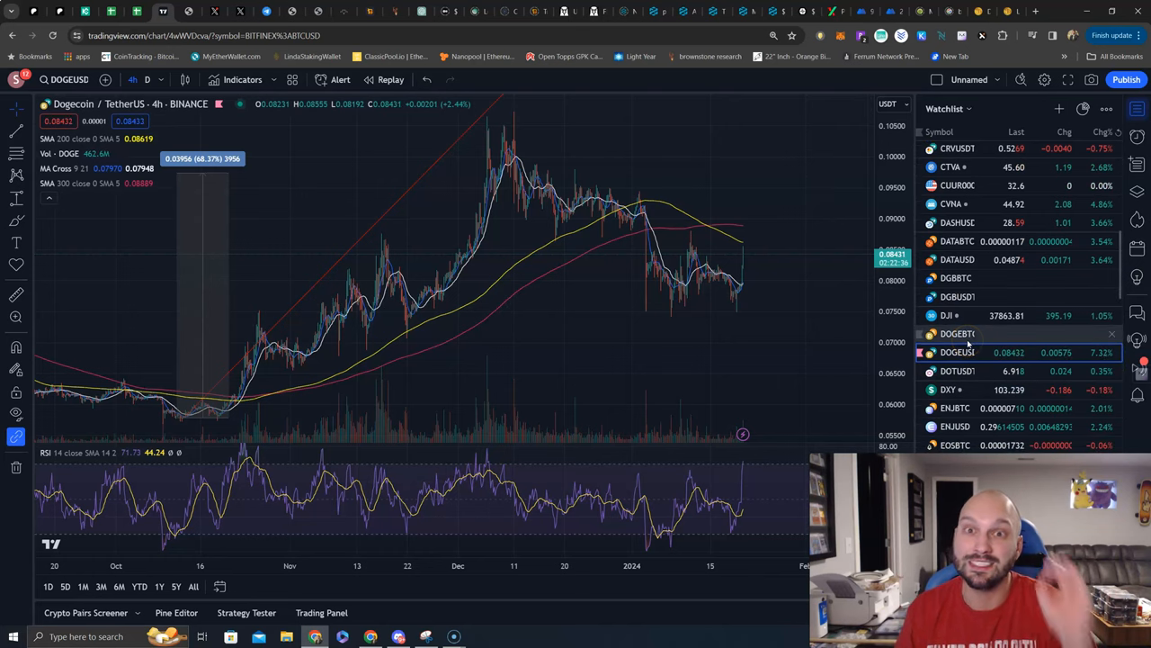
mouse_move(966, 342)
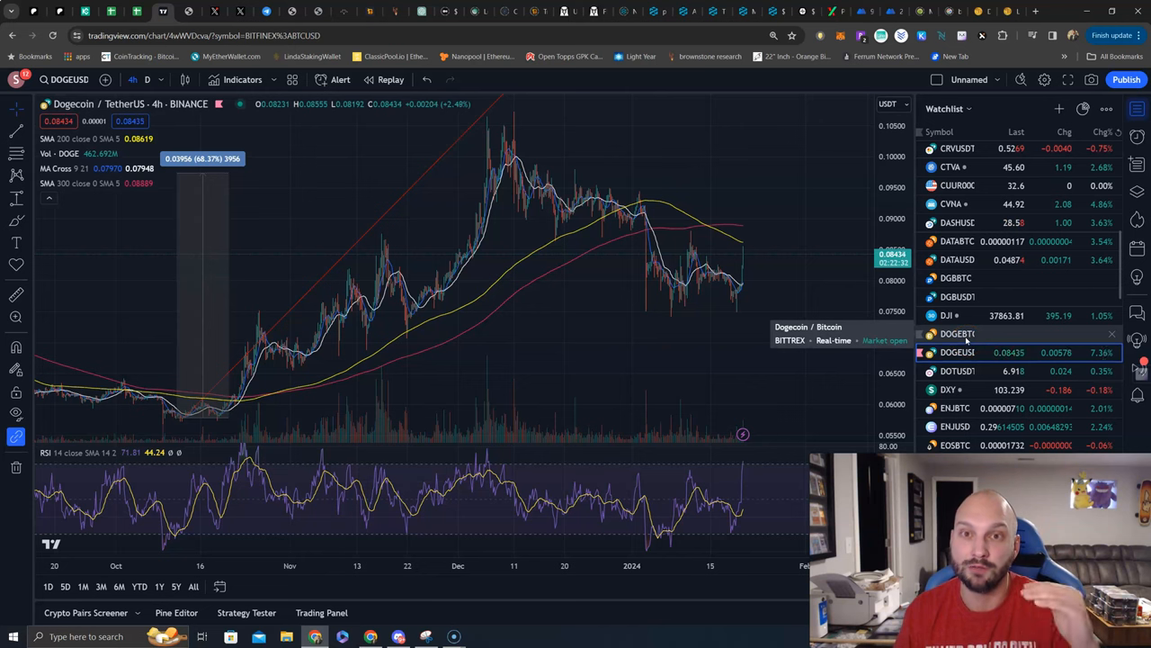
scroll("down", 3)
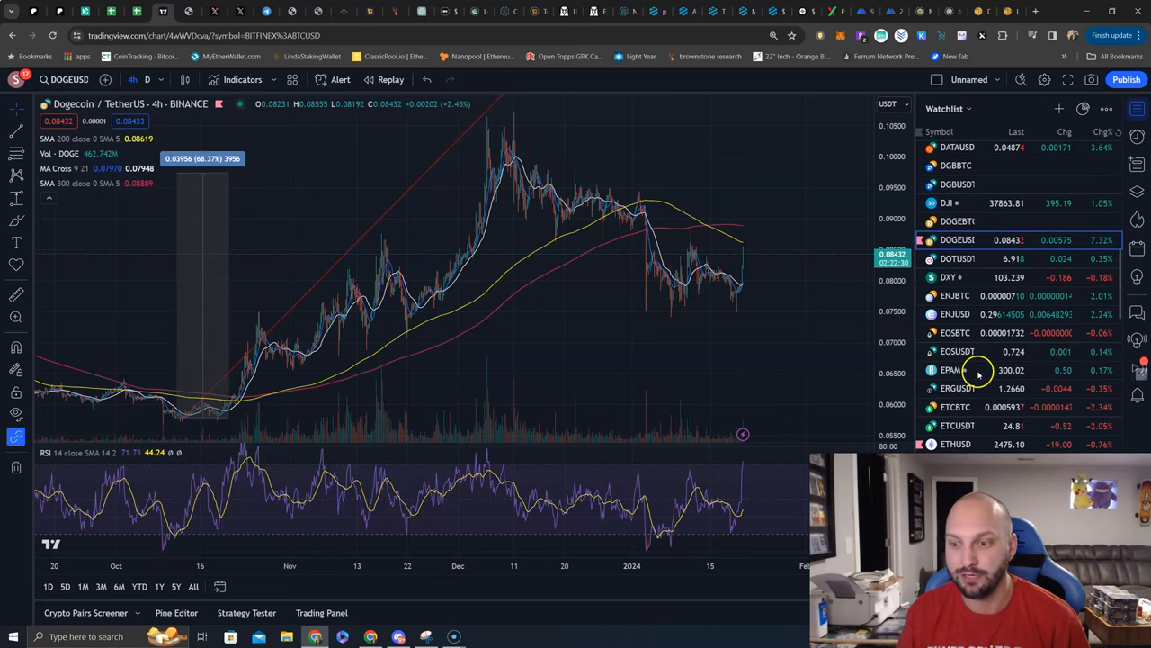
scroll("down", 3)
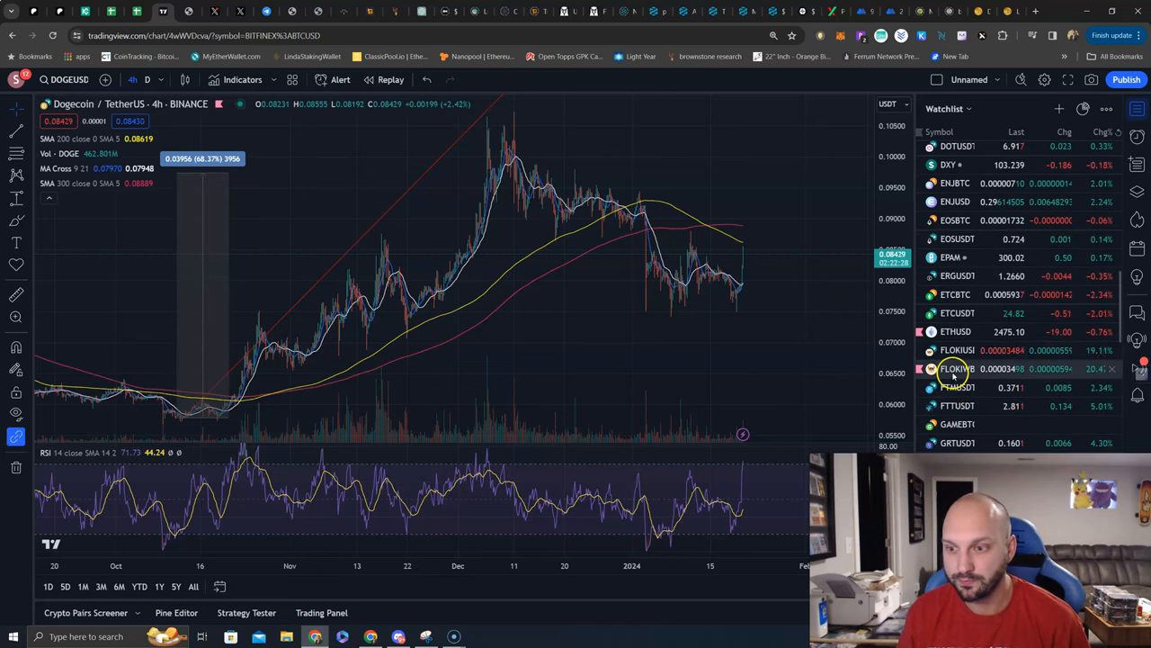
Step: Load the FLOKIWBNB 4h PancakeSwap chart from the watchlist, showing about a 20% gain
left_click(956, 368)
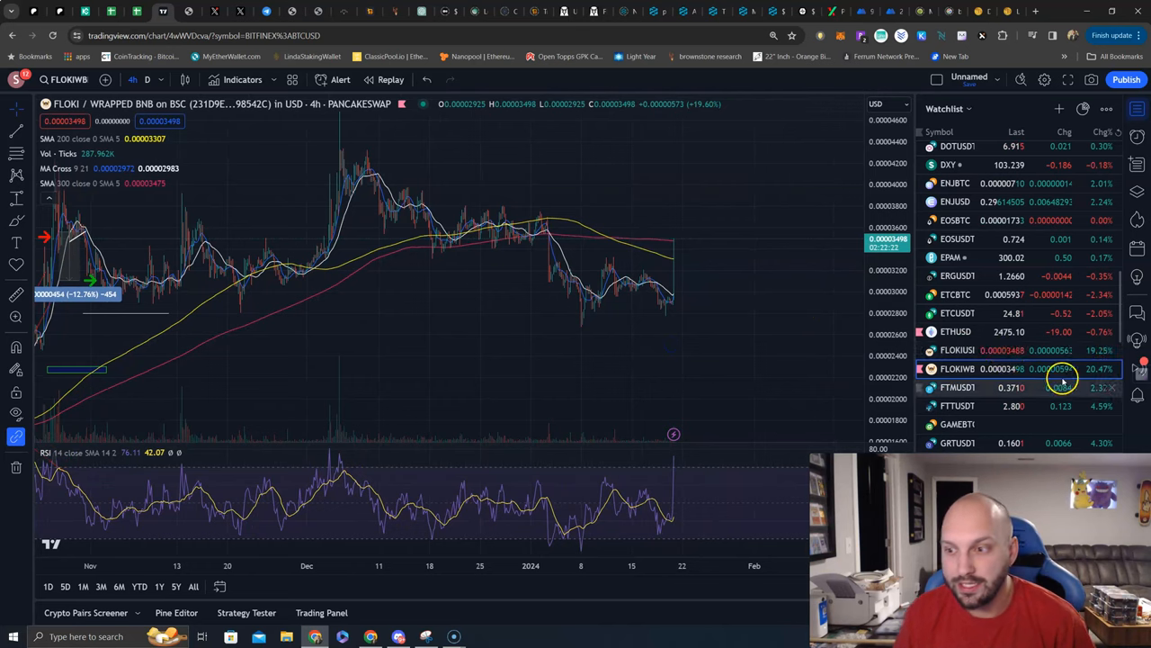
mouse_move(1016, 369)
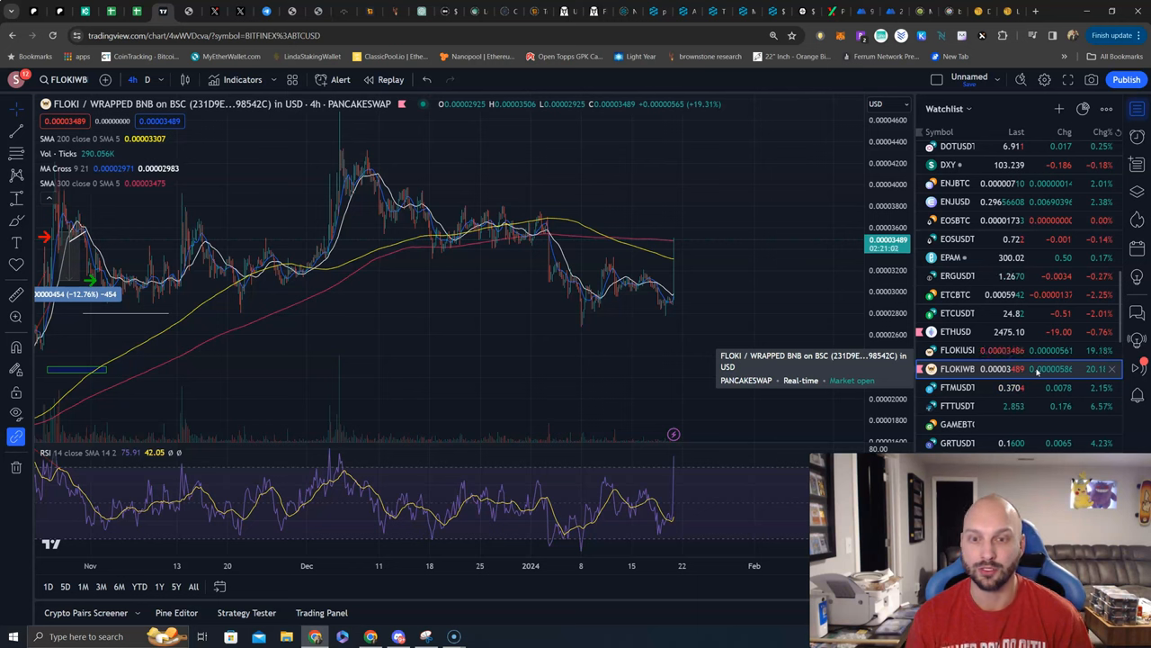
mouse_move(1011, 289)
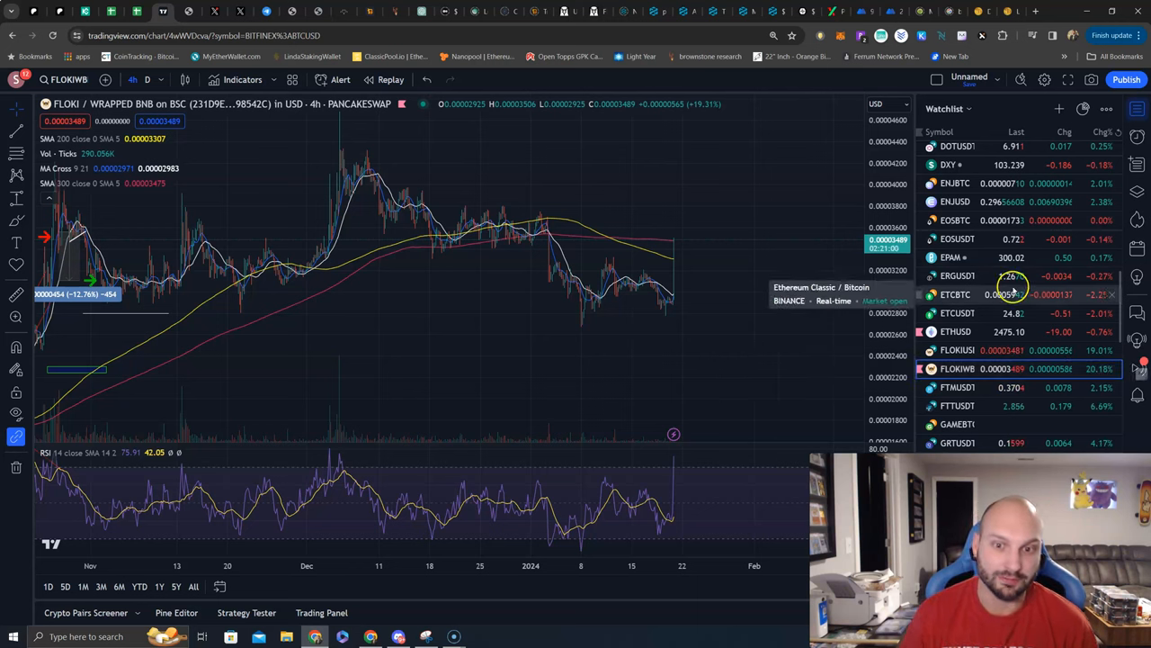
mouse_move(610, 274)
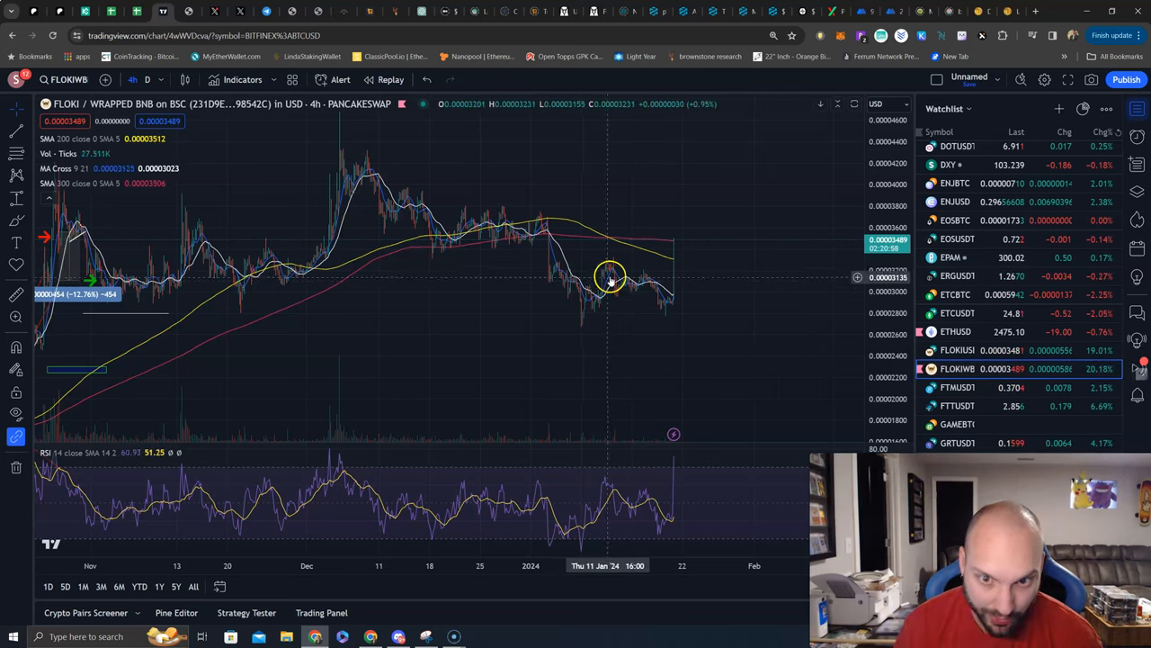
mouse_move(81, 272)
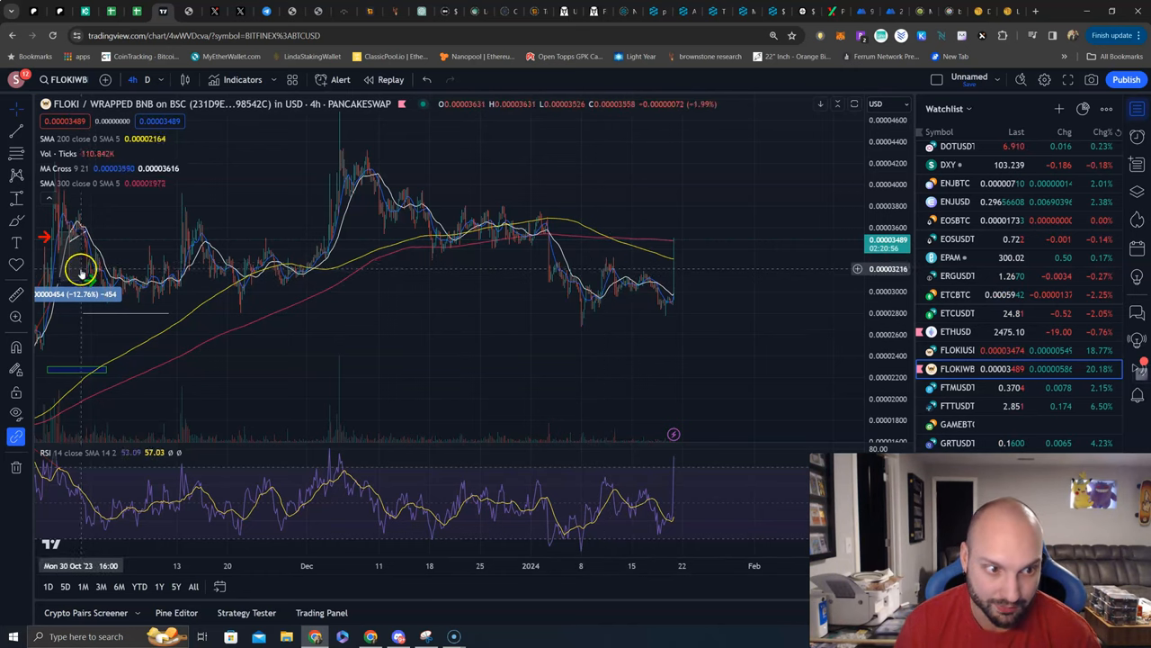
mouse_move(92, 277)
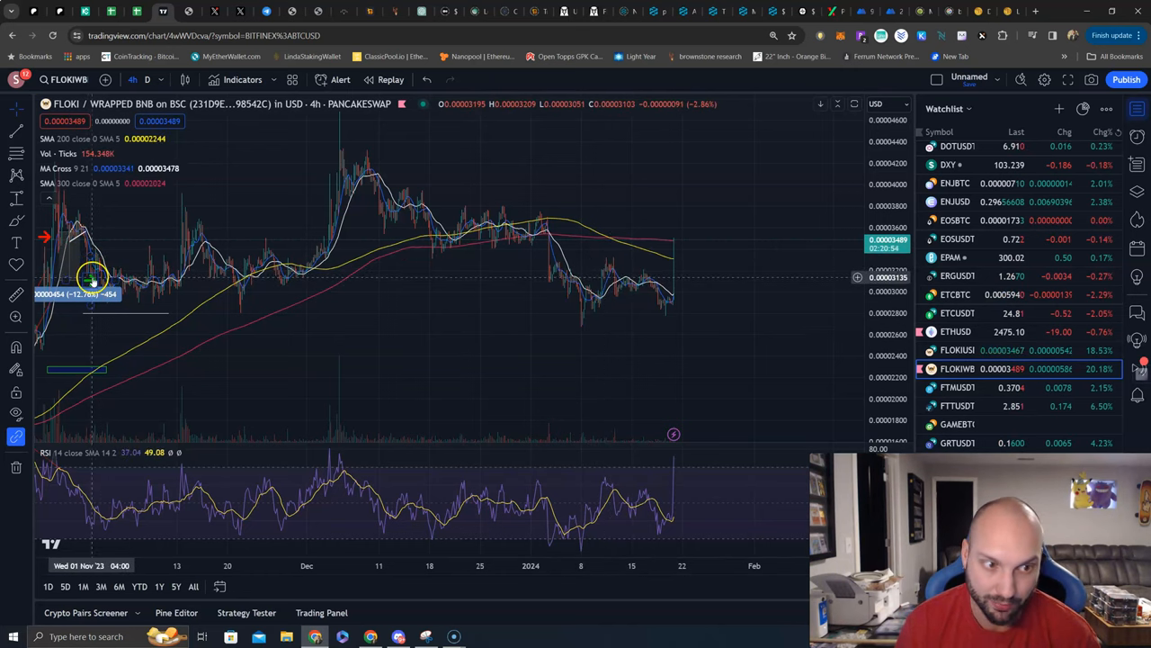
mouse_move(106, 288)
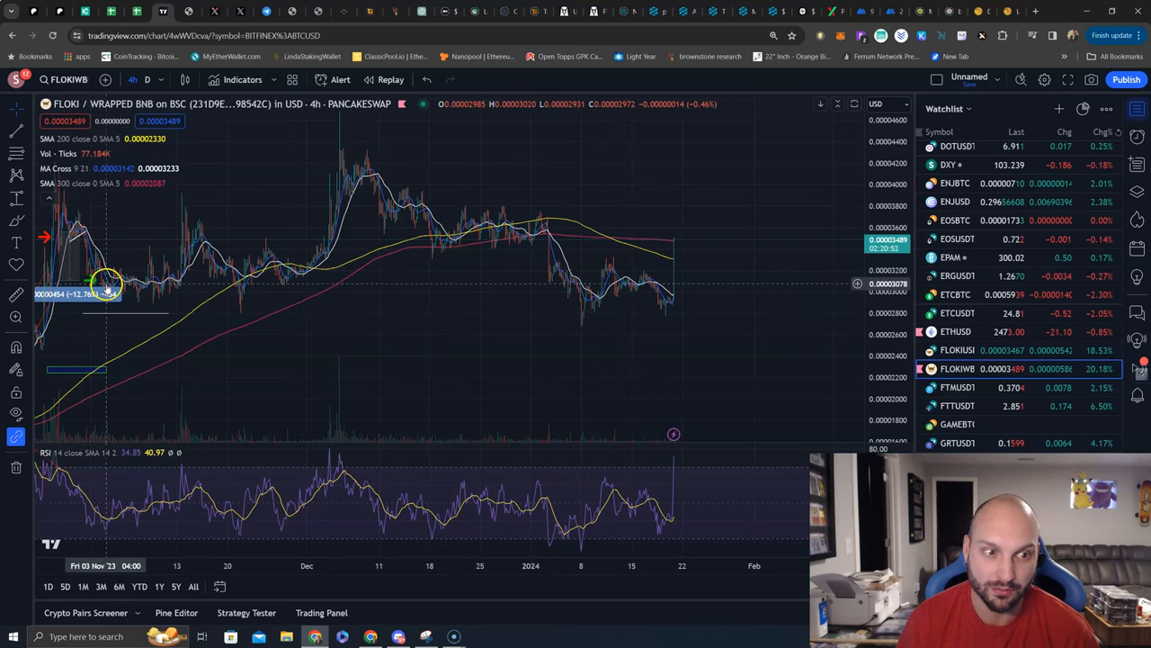
mouse_move(103, 279)
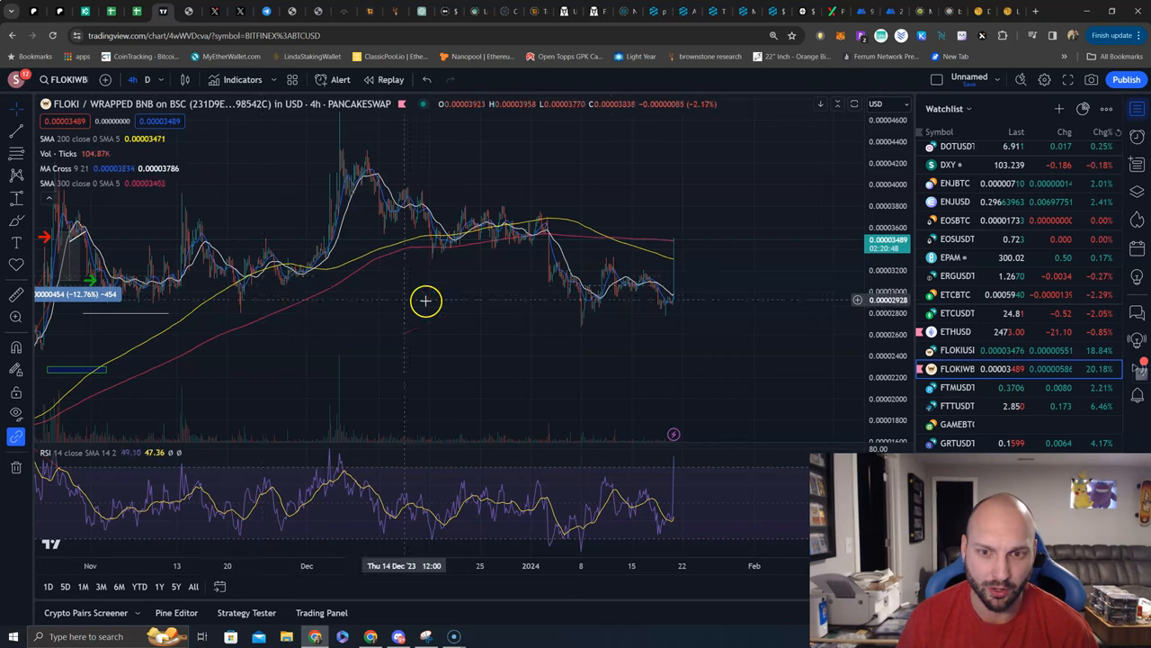
mouse_move(606, 271)
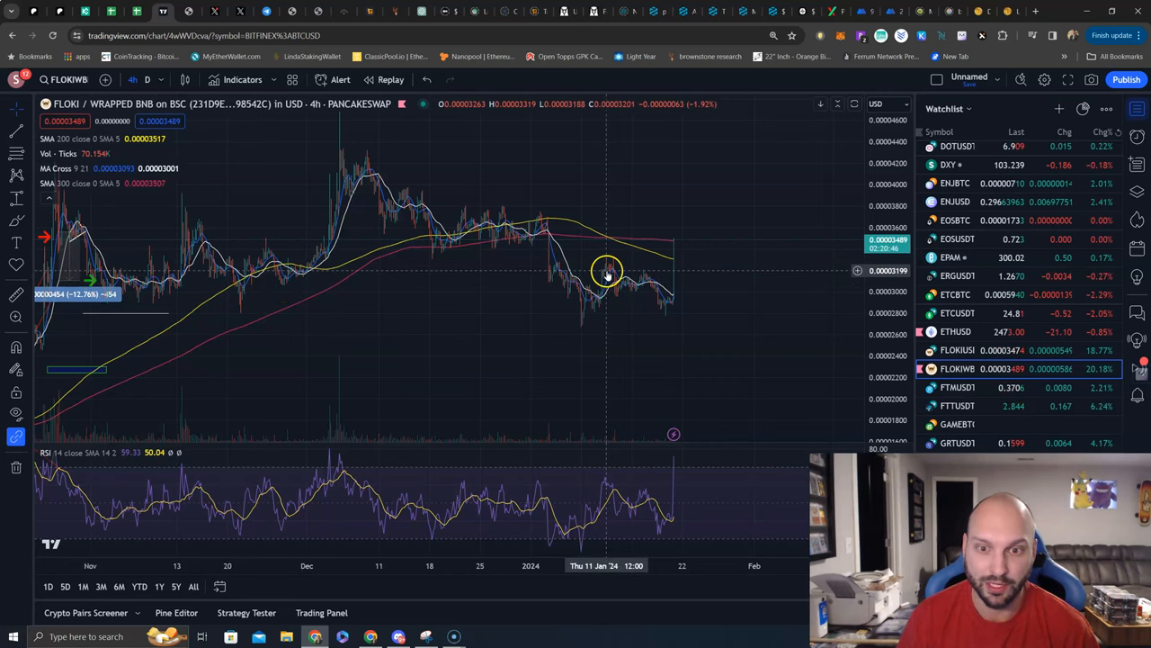
mouse_move(603, 270)
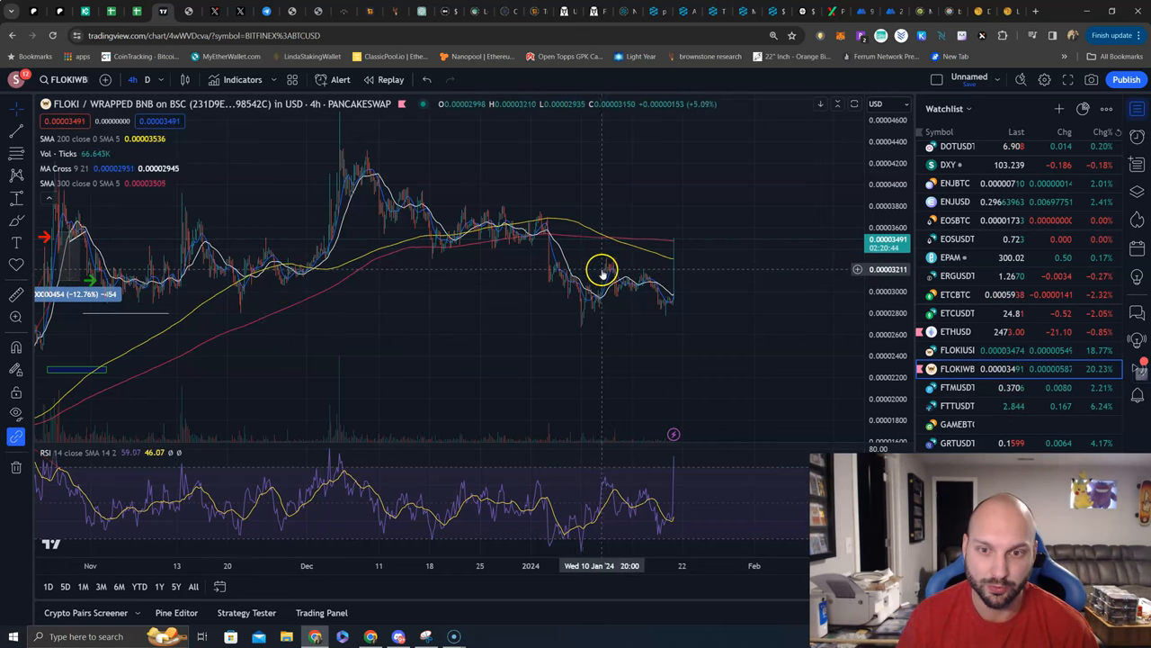
mouse_move(609, 272)
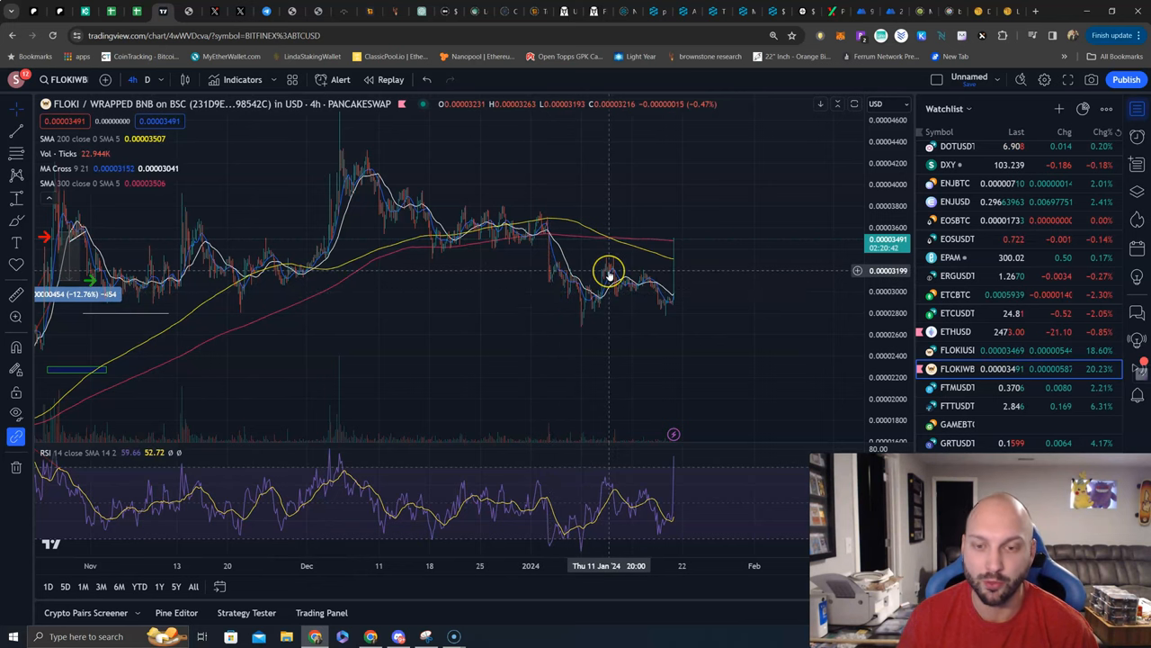
mouse_move(632, 300)
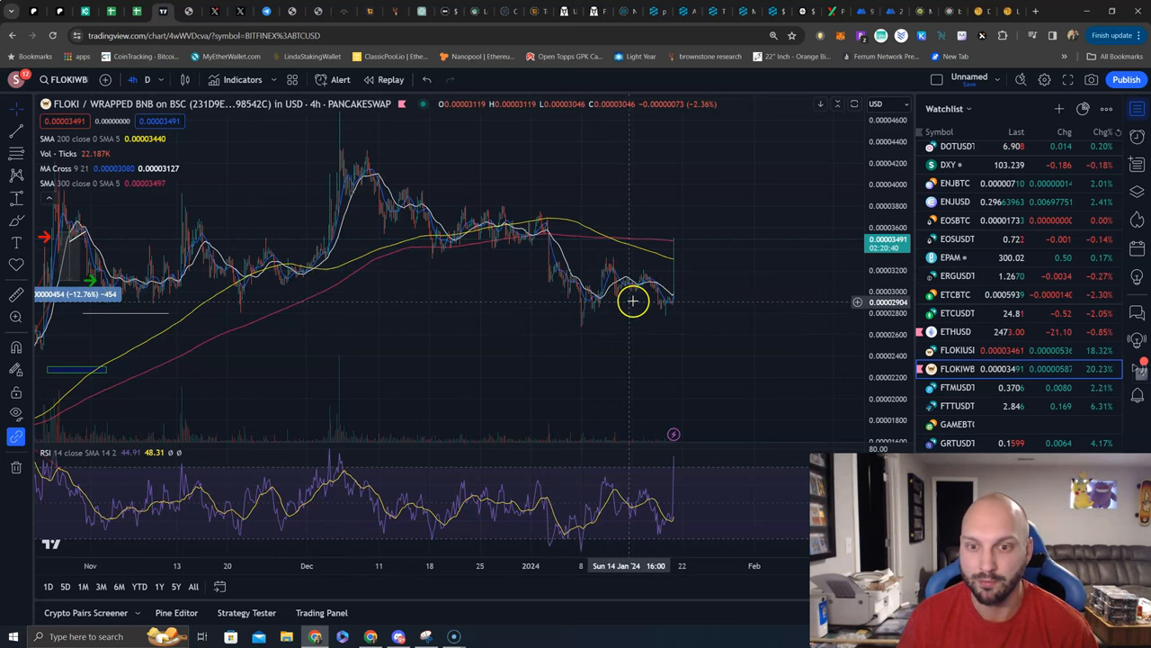
mouse_move(208, 272)
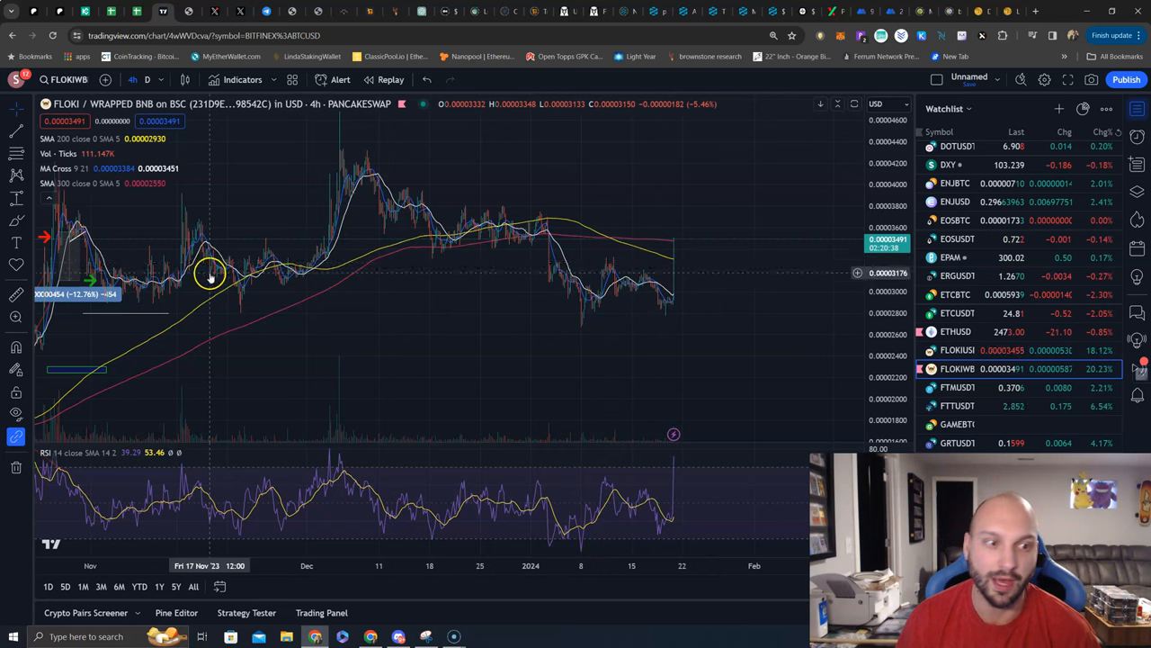
mouse_move(630, 294)
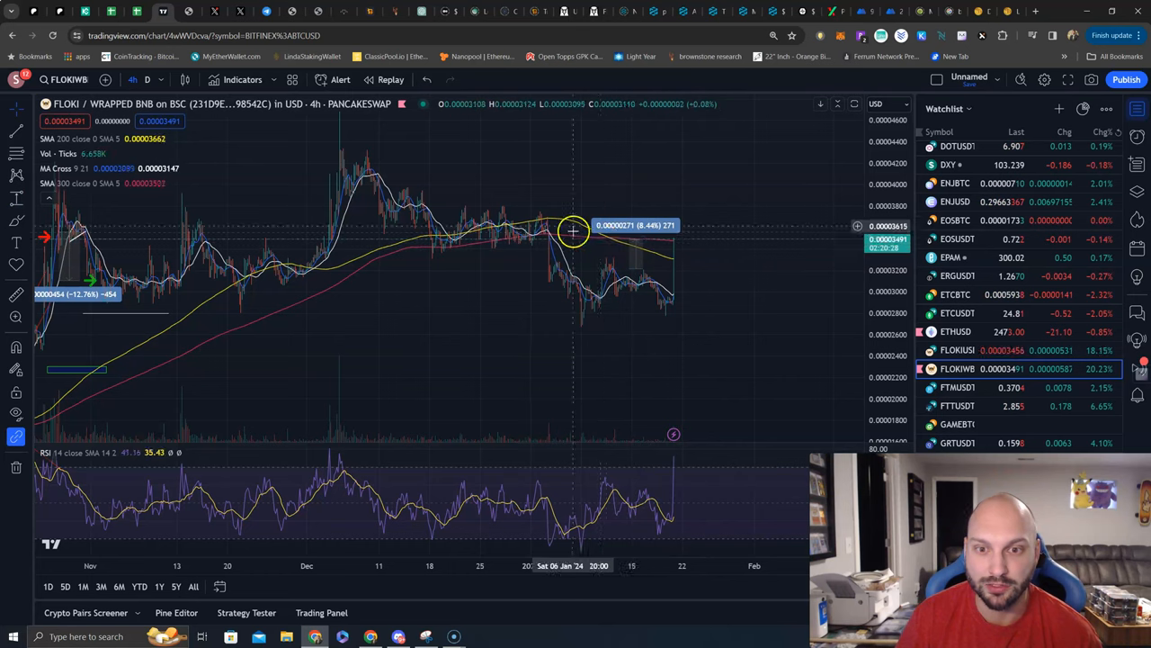
mouse_move(607, 241)
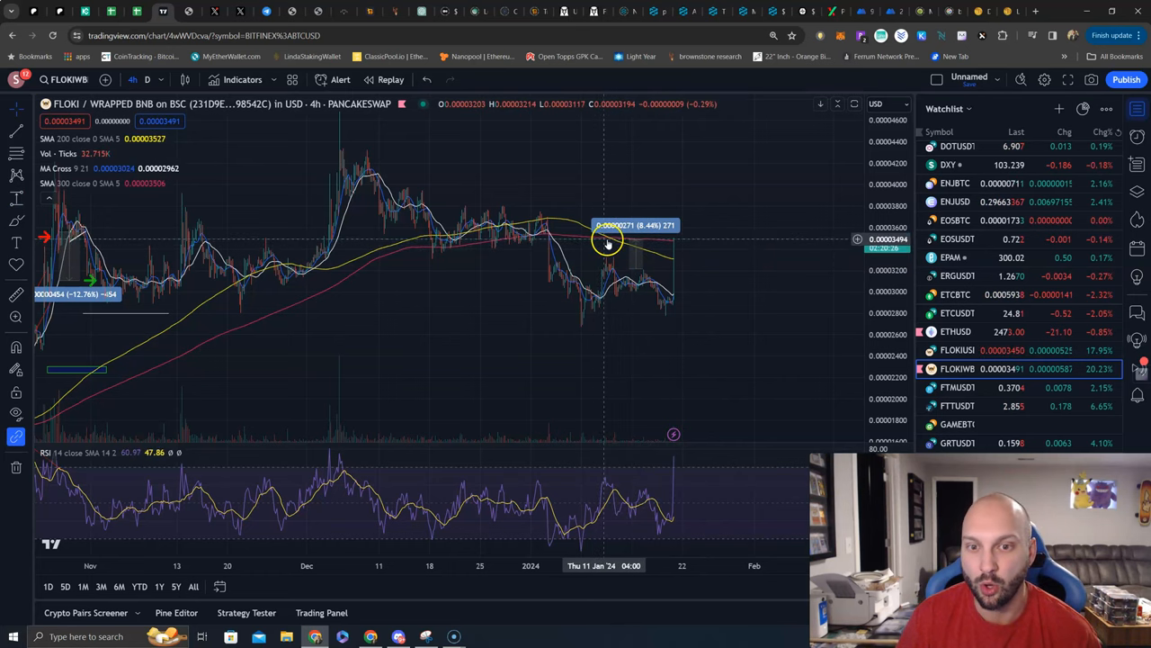
mouse_move(684, 298)
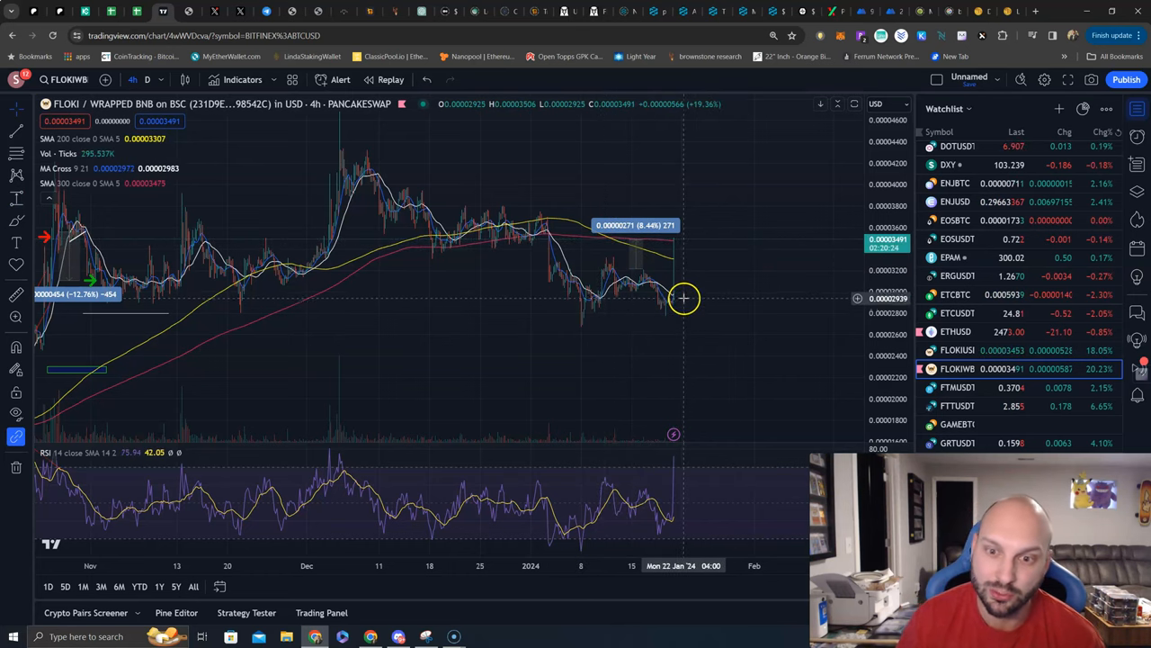
mouse_move(677, 259)
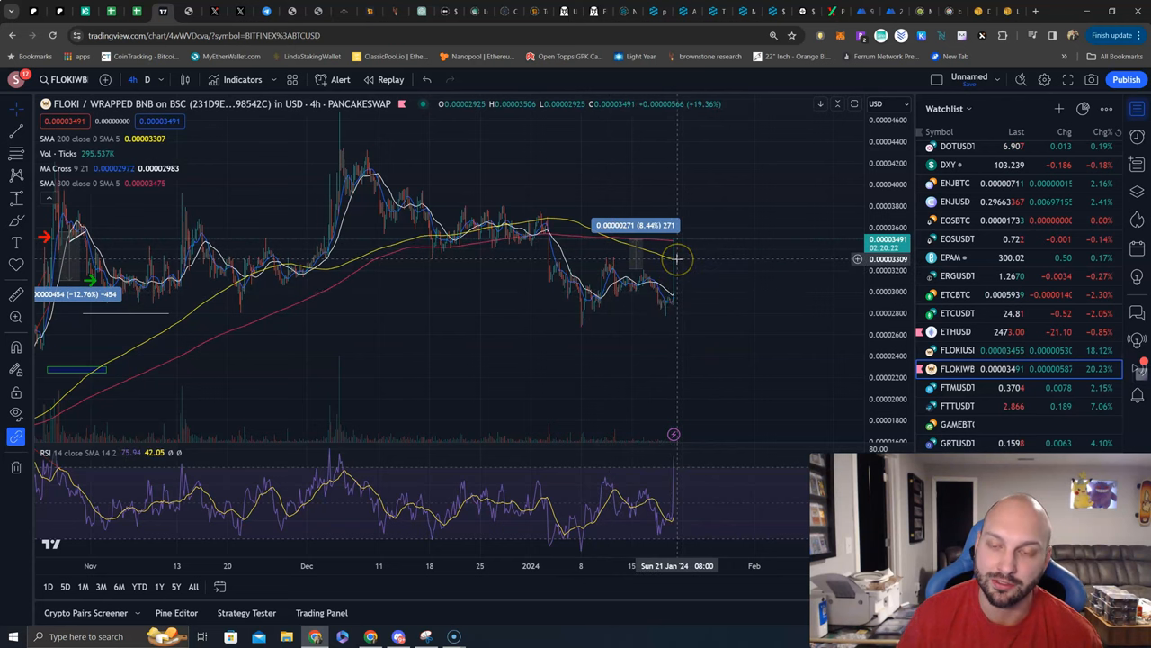
mouse_move(680, 244)
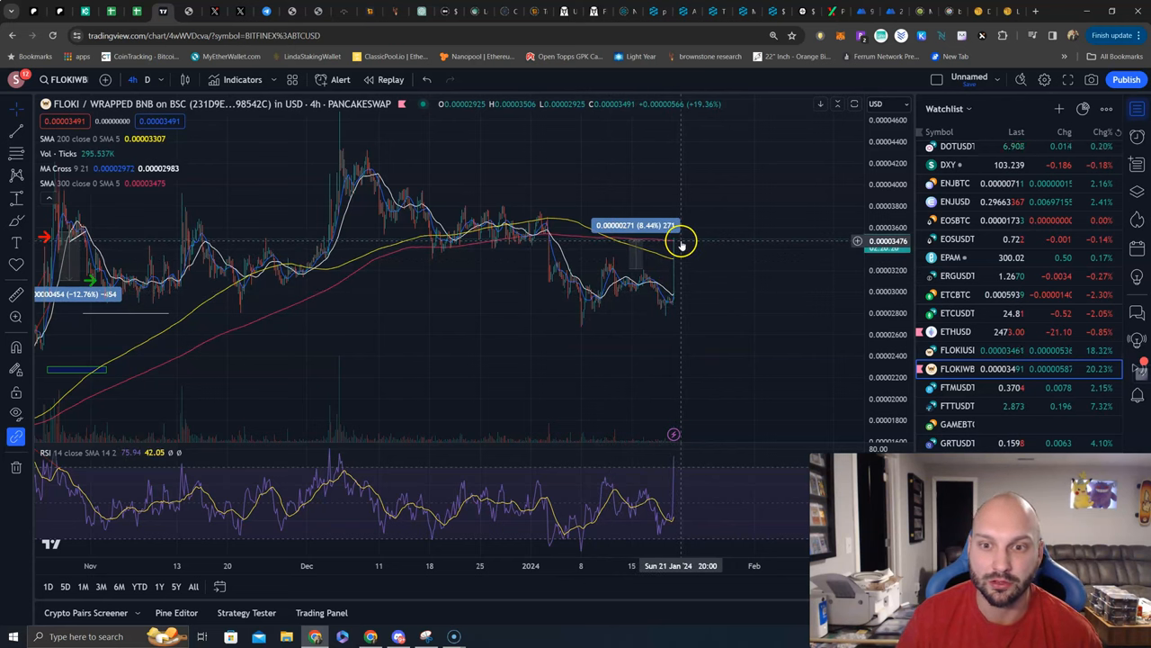
mouse_move(715, 343)
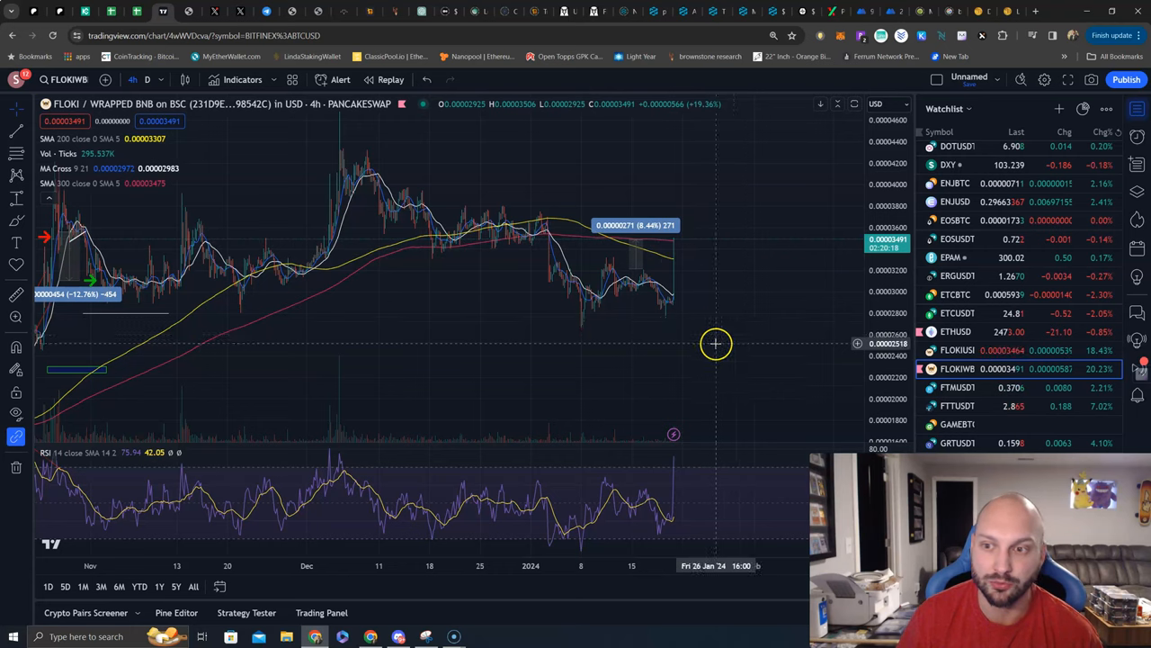
mouse_move(747, 319)
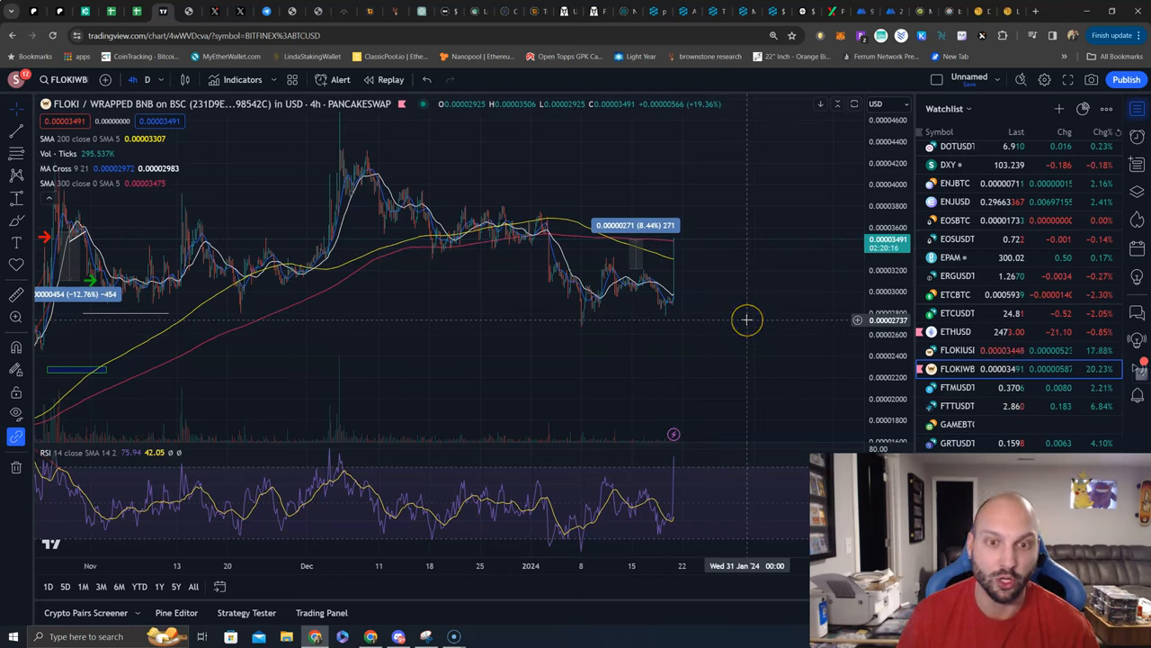